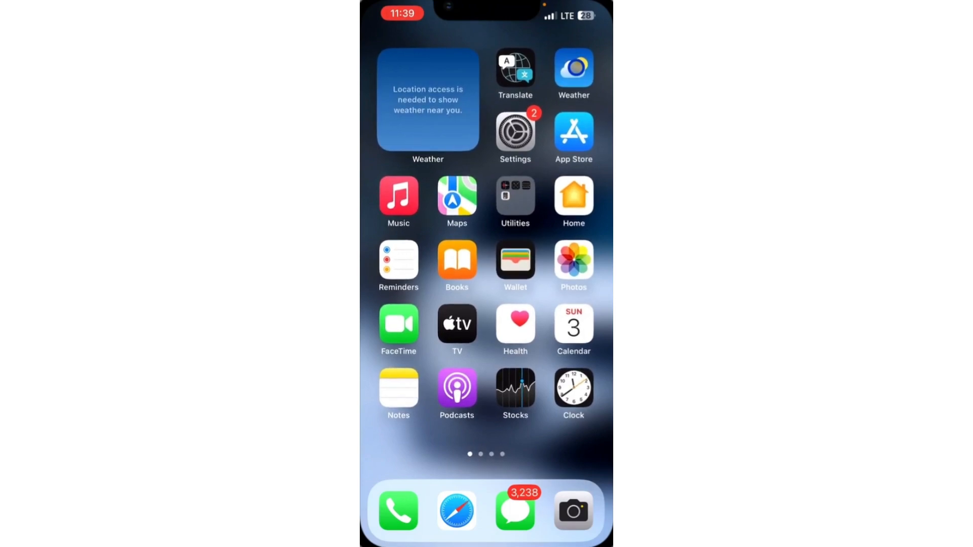
# - Search the App Store for 'luxury keyboard' and bring up the Luxury Gold Keyboard Themes page
pyautogui.click(572, 70)
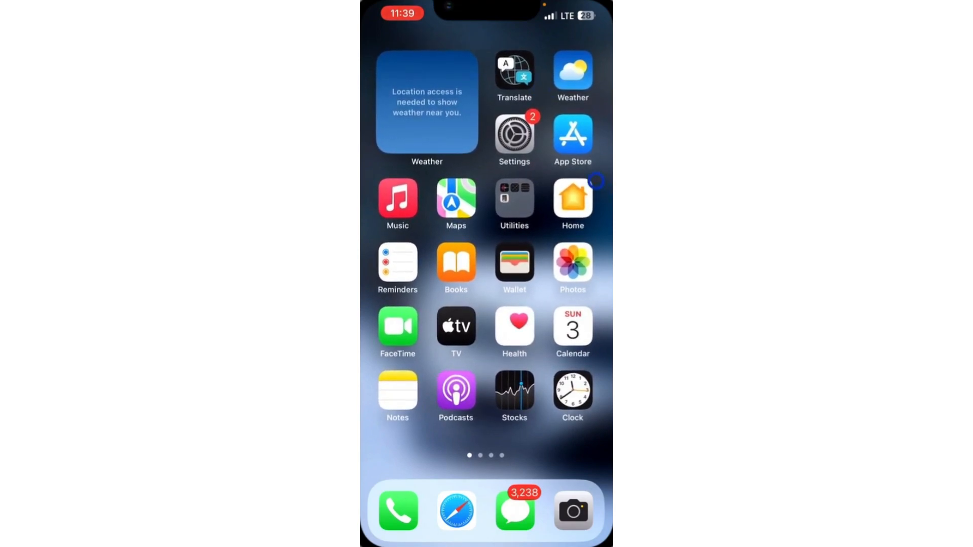
pyautogui.click(572, 134)
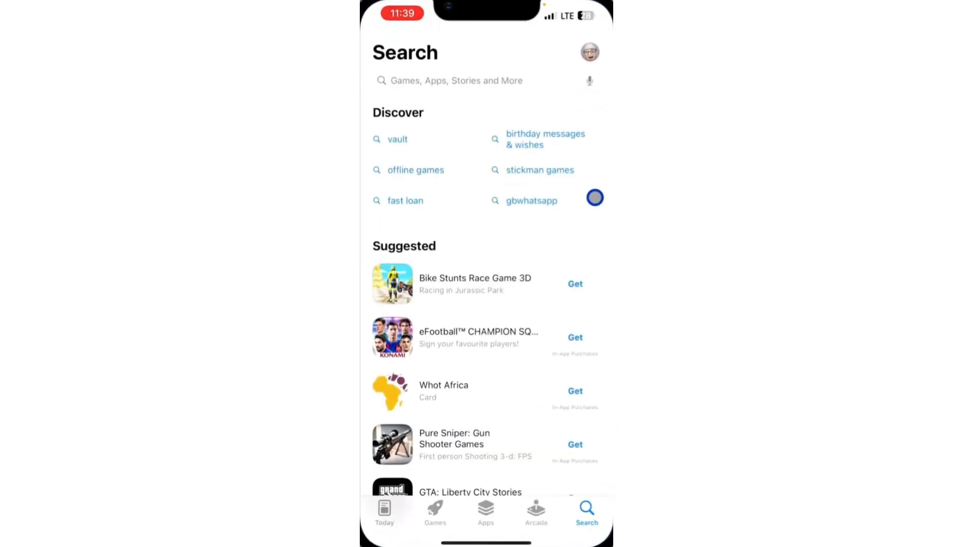
pyautogui.click(450, 80)
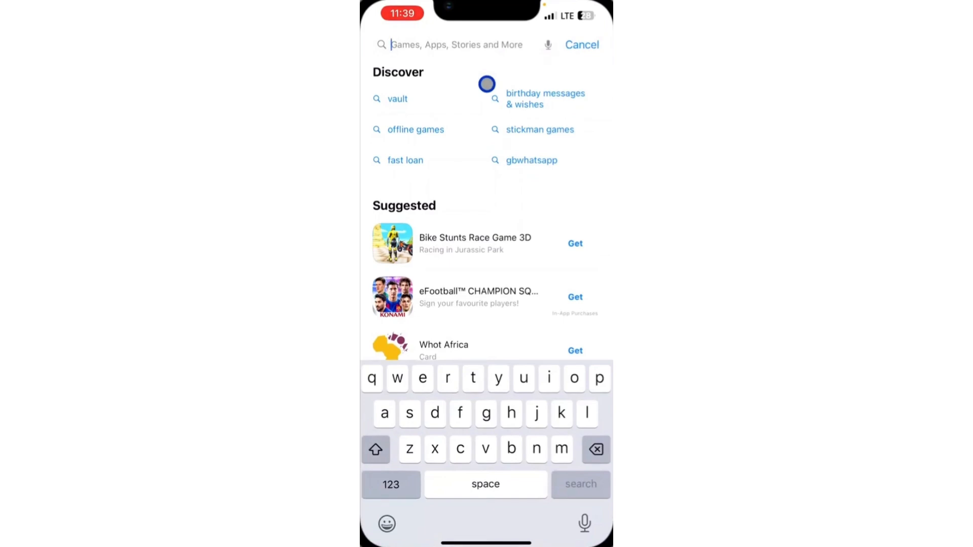
pyautogui.write('luxury keyboard')
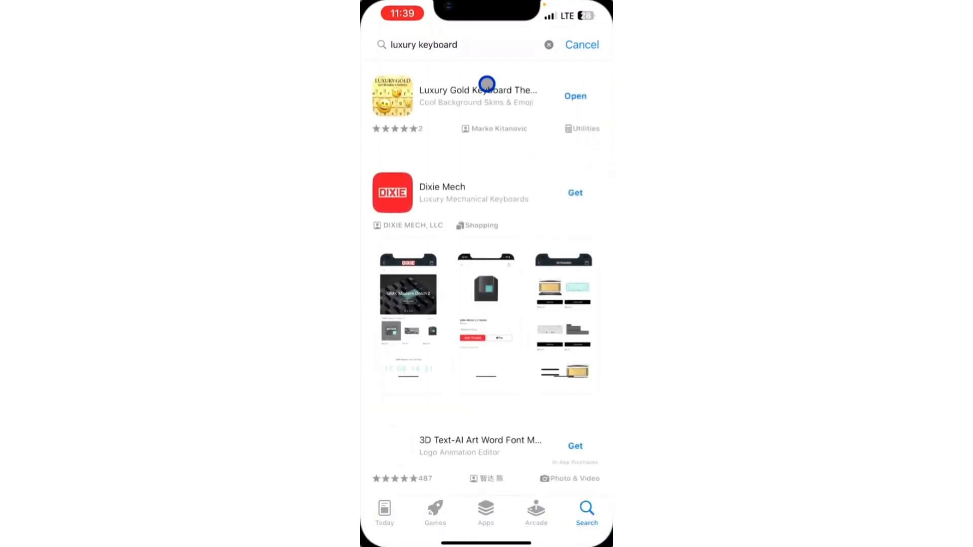
pyautogui.click(477, 96)
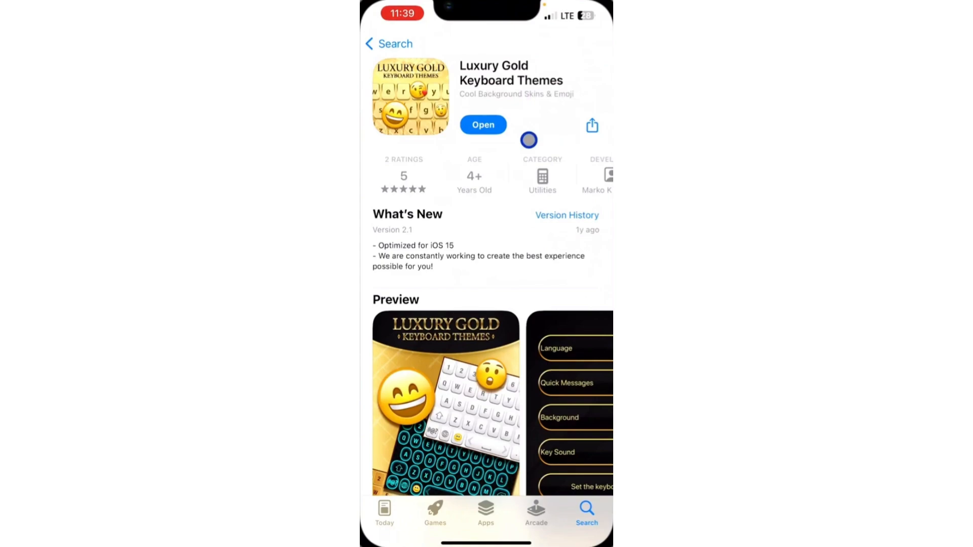
# - Launch the app, read its enable-keyboard instructions, and return to the home screen
pyautogui.click(483, 125)
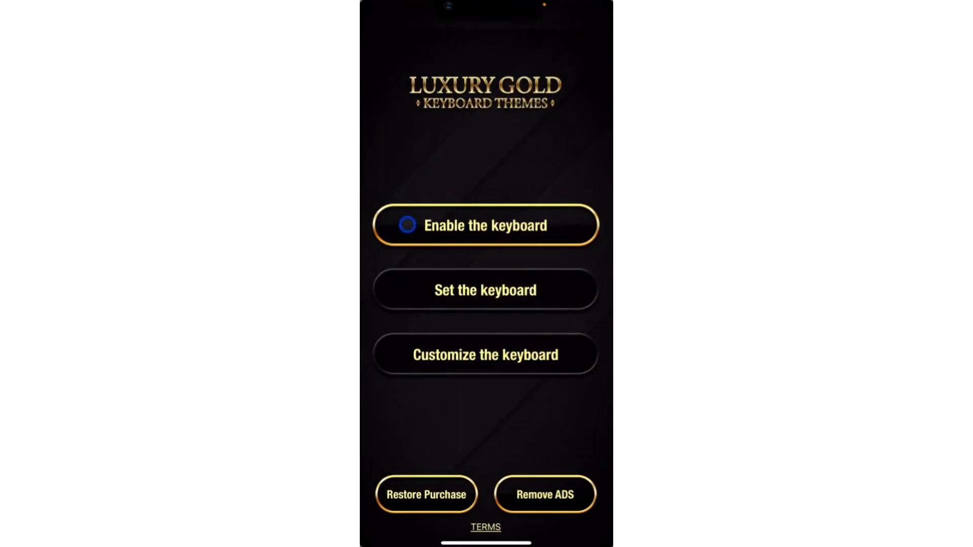
pyautogui.click(485, 225)
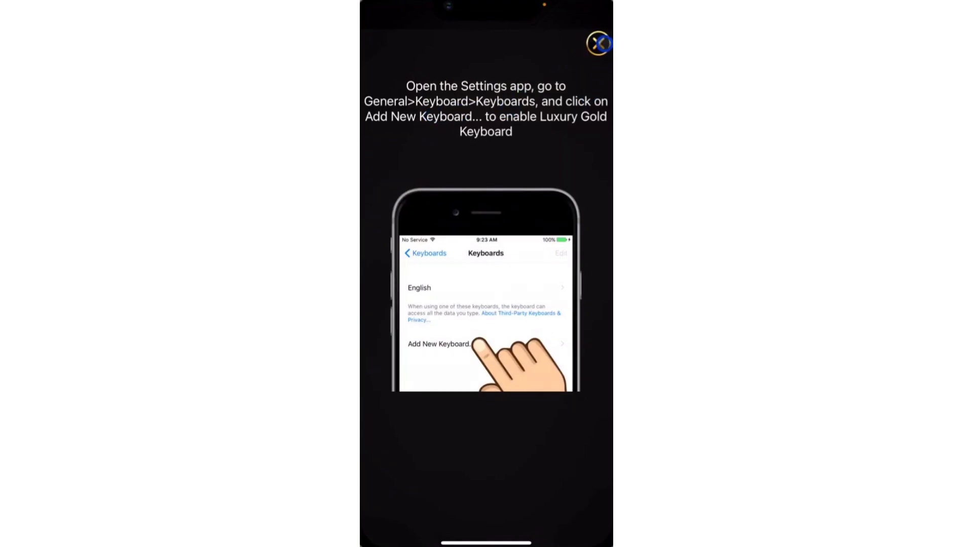
pyautogui.click(599, 43)
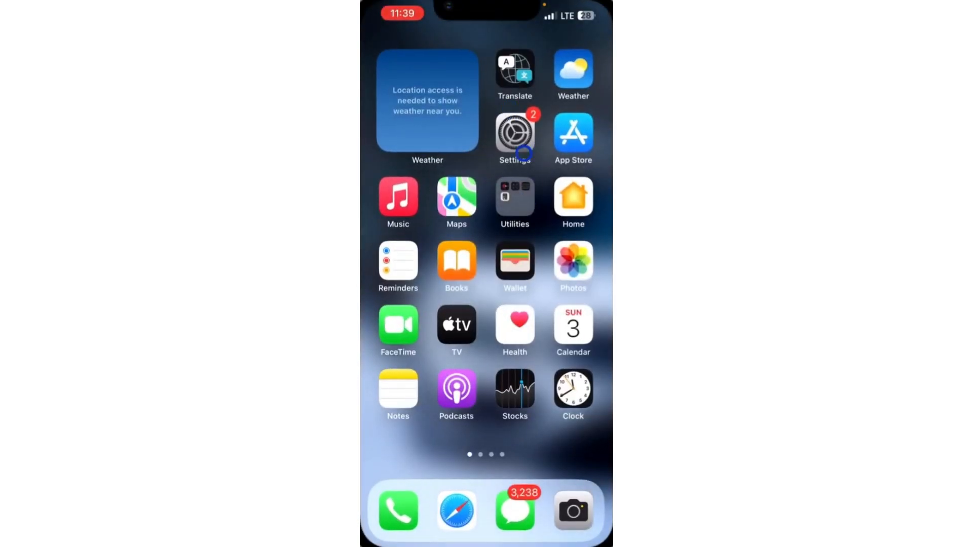
# - Add Luxury Gold Keyboard via Settings > General > Keyboard > Keyboards > Add New Keyboard
pyautogui.click(514, 131)
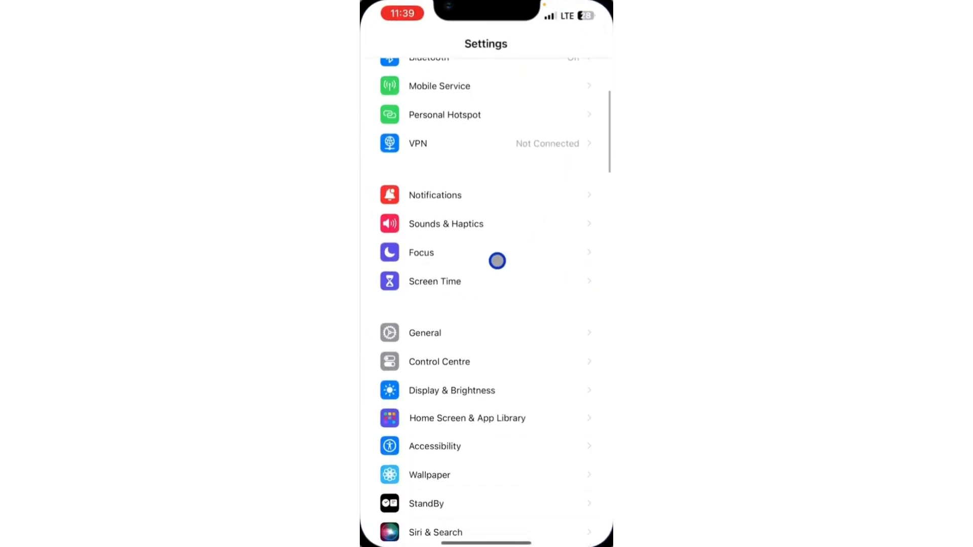
pyautogui.click(425, 332)
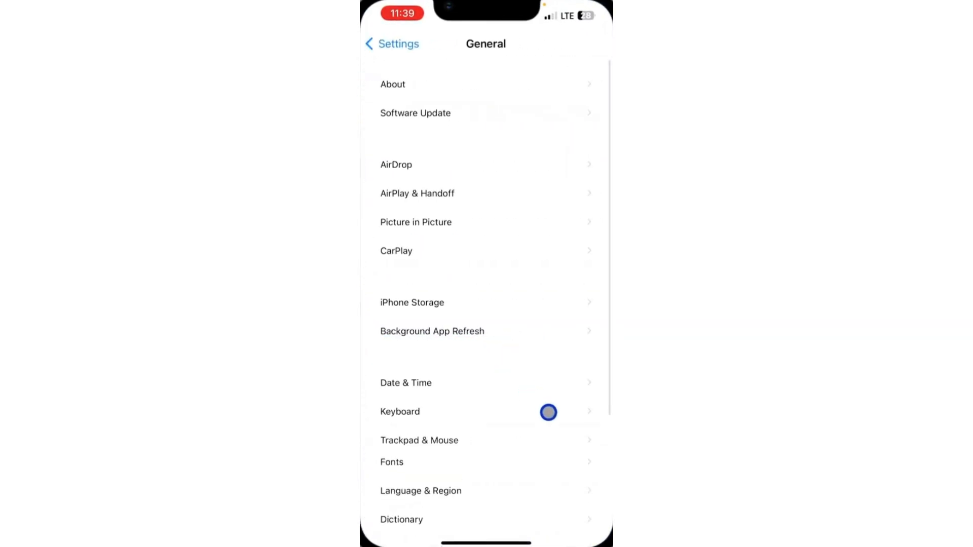
pyautogui.click(400, 411)
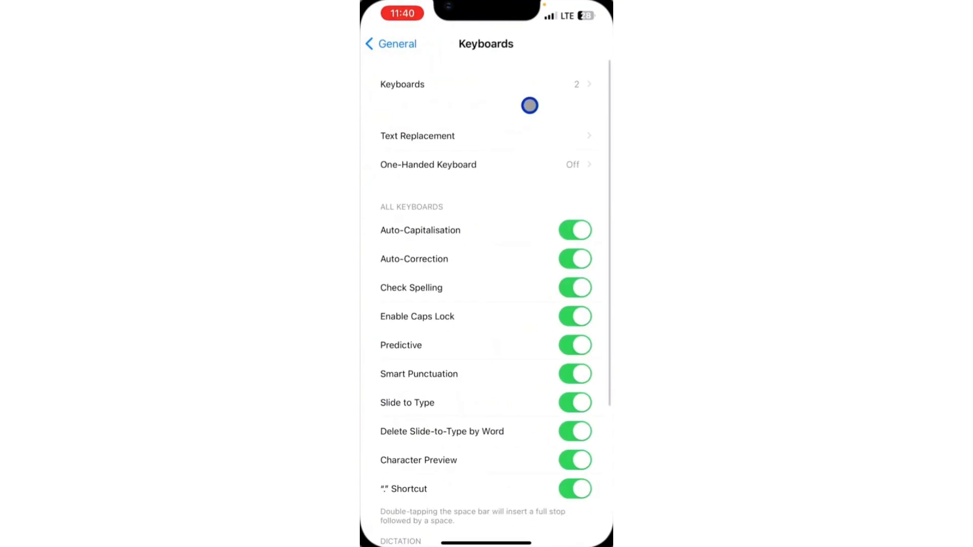
pyautogui.click(402, 84)
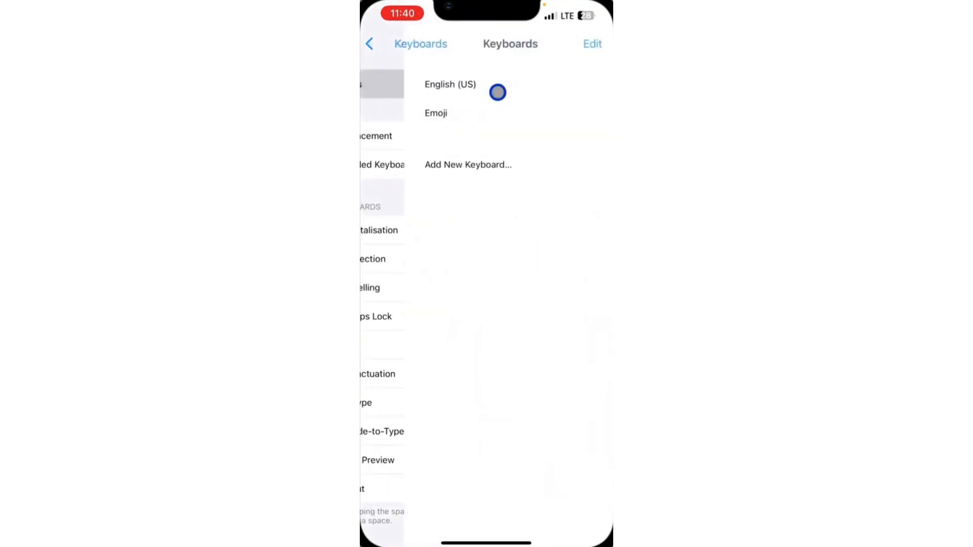
pyautogui.click(468, 164)
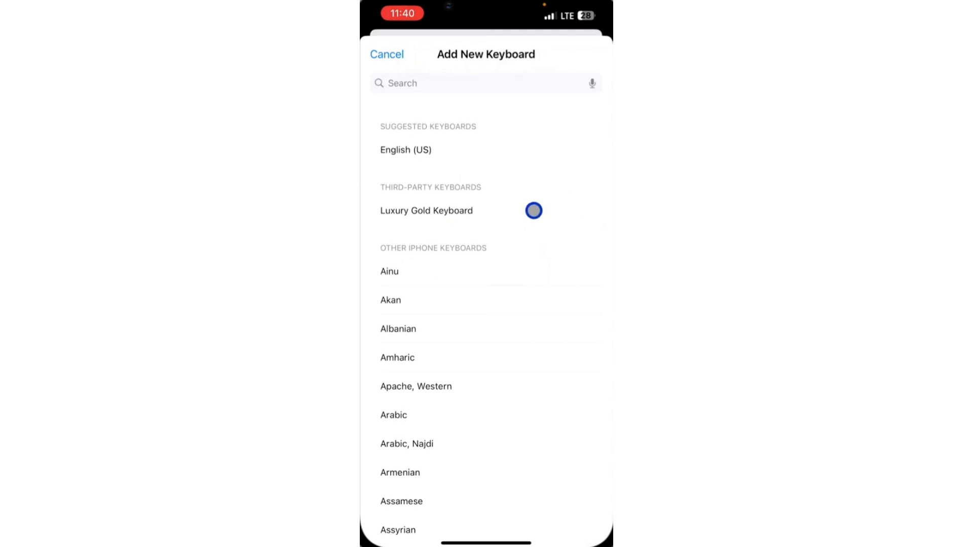
pyautogui.click(386, 53)
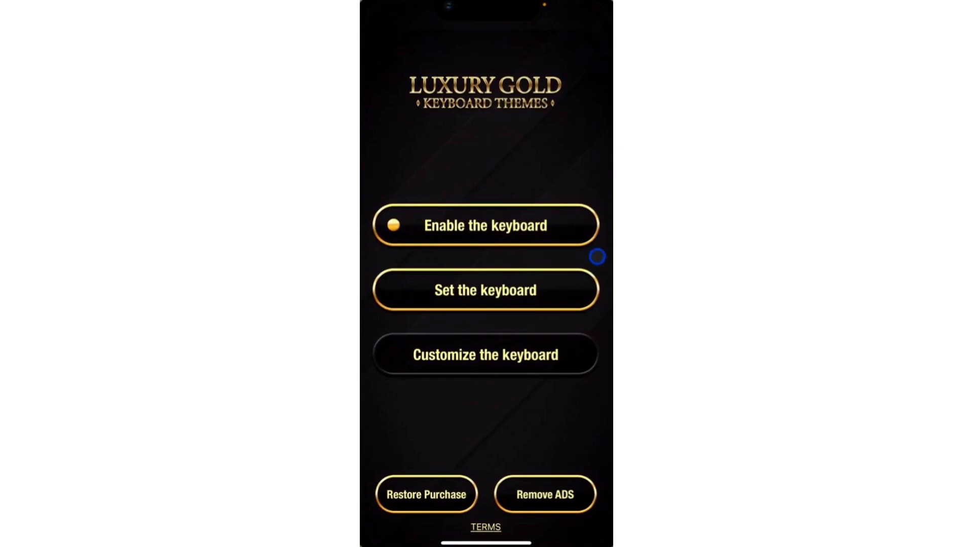
pyautogui.moveTo(534, 289)
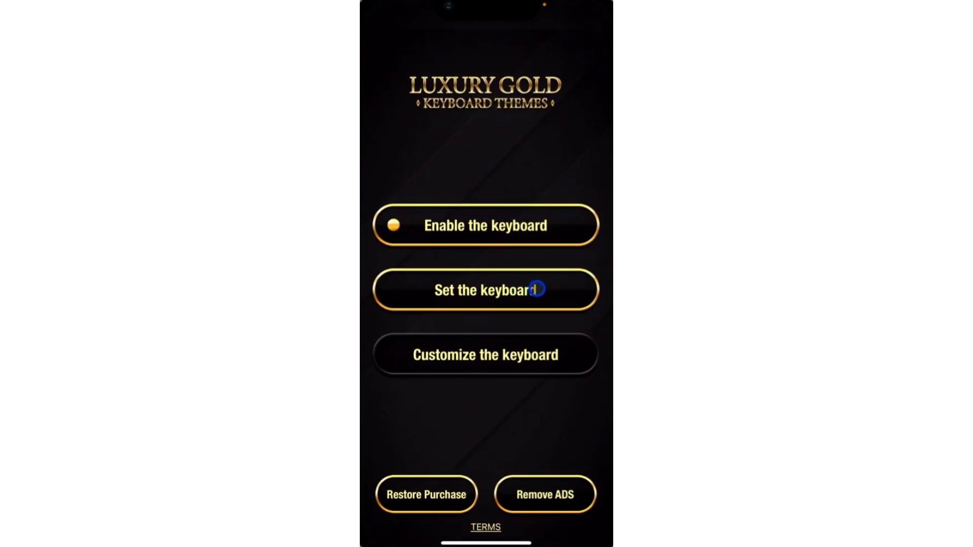
# - View how to switch to the gold keyboard with the globe key and return to the main menu
pyautogui.click(485, 289)
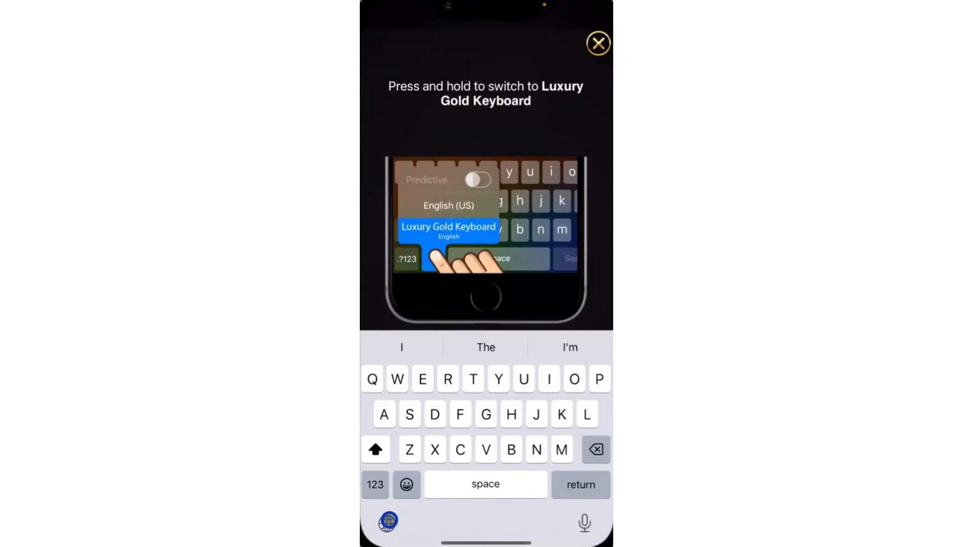
pyautogui.click(387, 523)
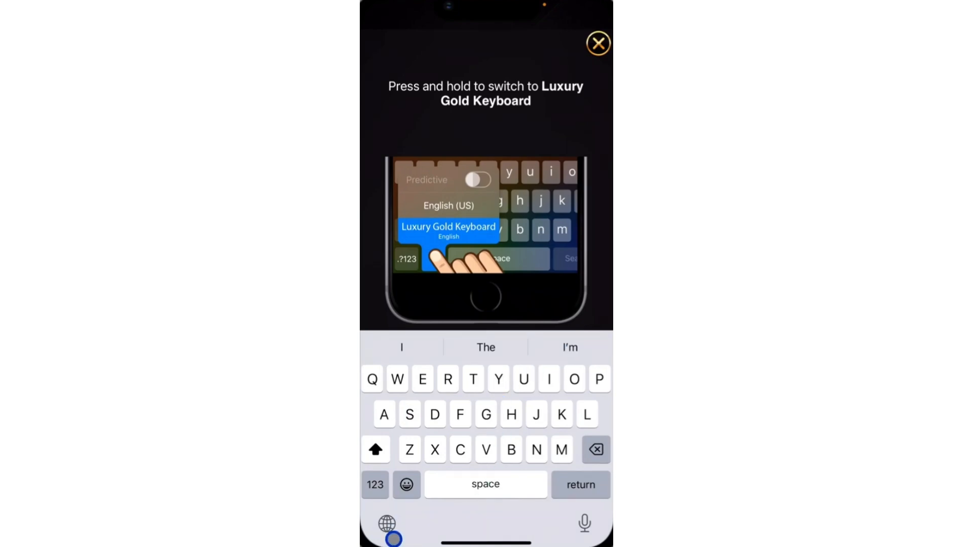
pyautogui.click(598, 42)
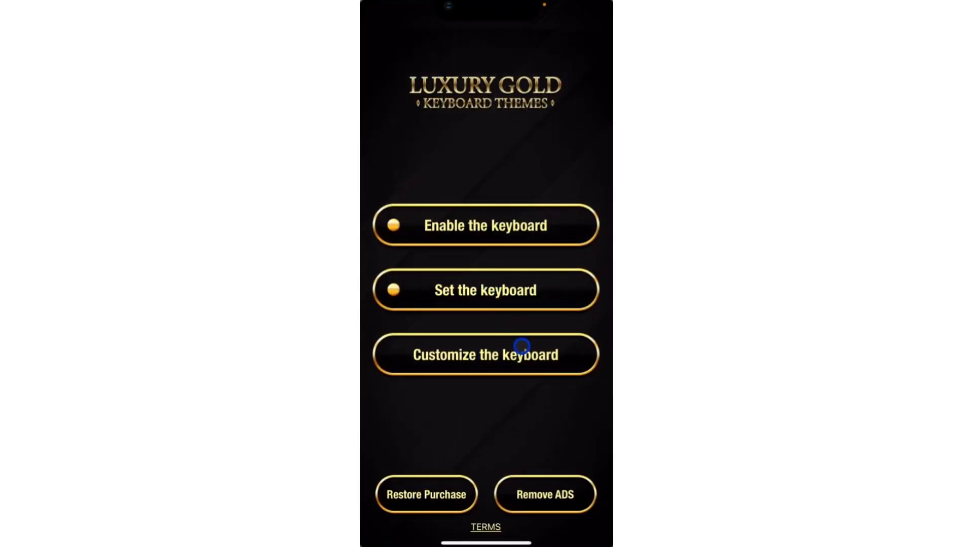
pyautogui.moveTo(605, 408)
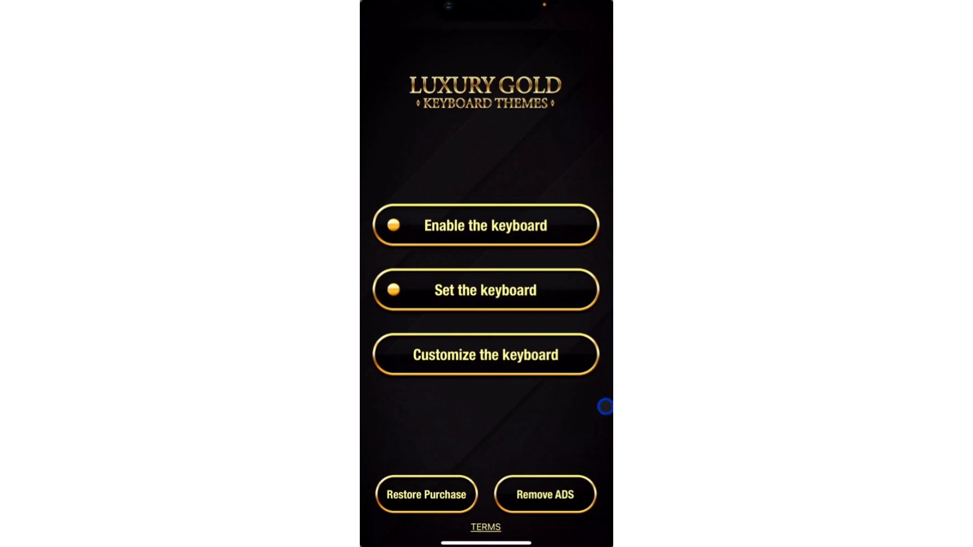
# - Browse the keyboard's Background gallery and show the white Simple styles
pyautogui.click(486, 355)
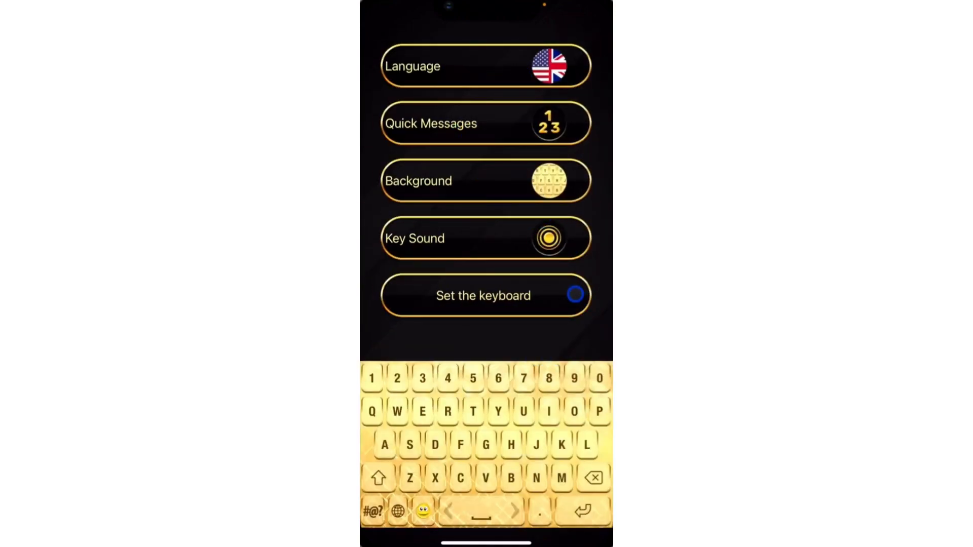
pyautogui.click(486, 180)
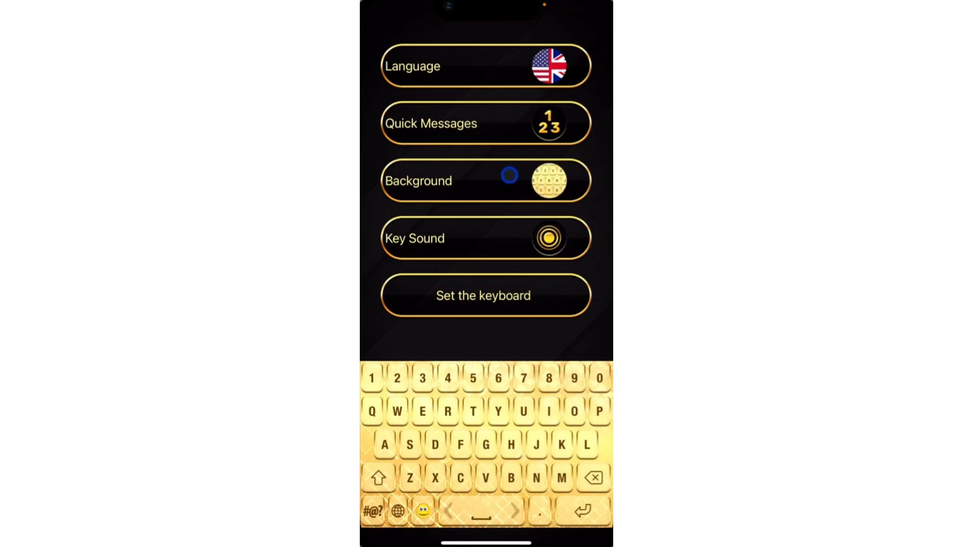
pyautogui.click(486, 180)
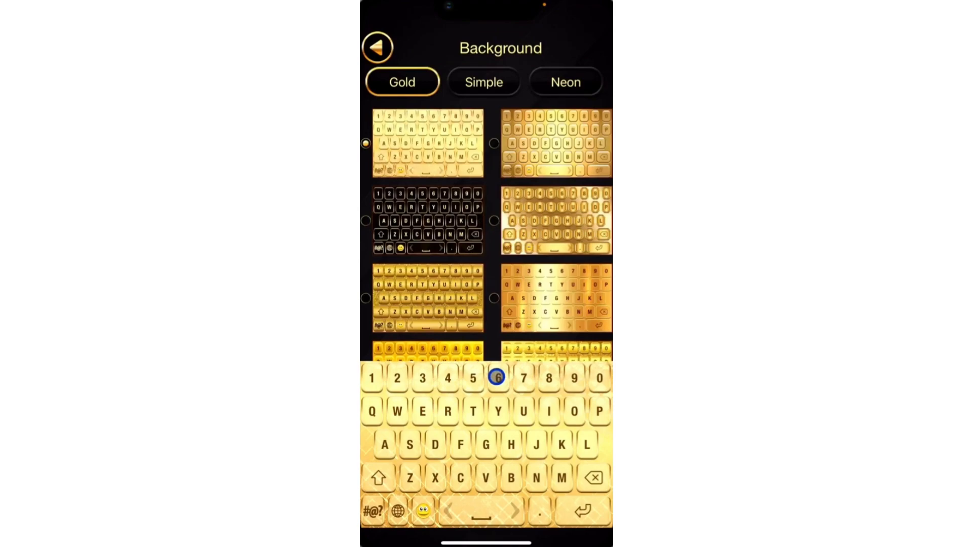
pyautogui.click(483, 81)
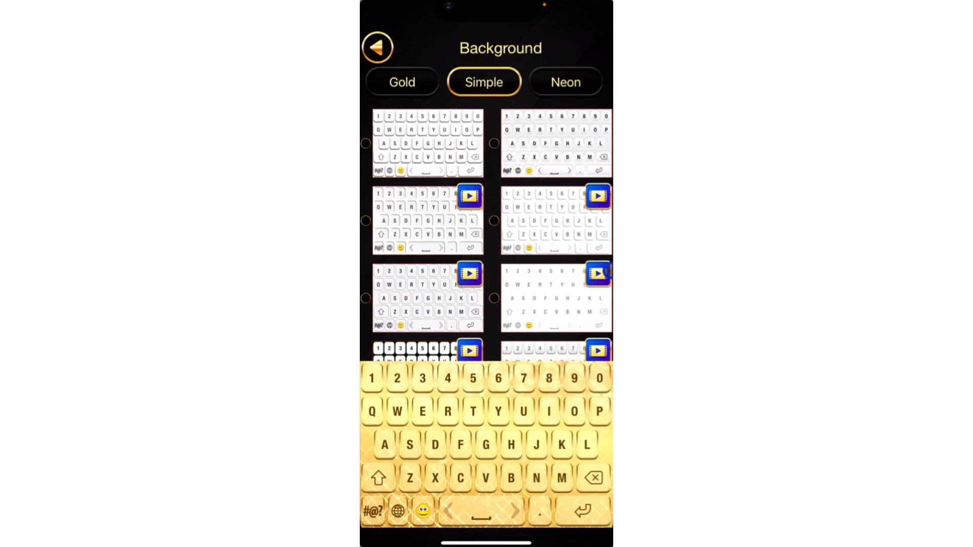
# - Try a video-locked white background, dismiss the 'no video available' alert, and go back
pyautogui.click(598, 195)
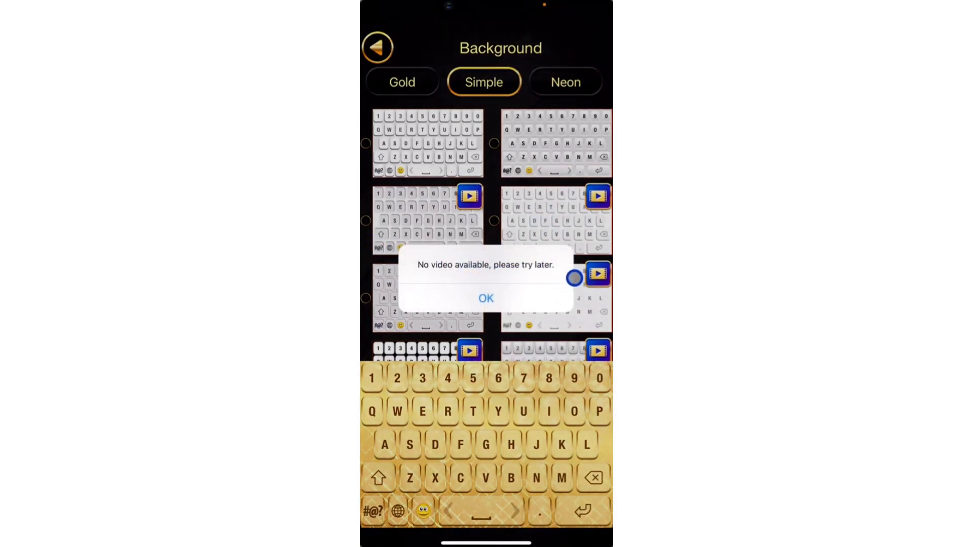
pyautogui.click(485, 298)
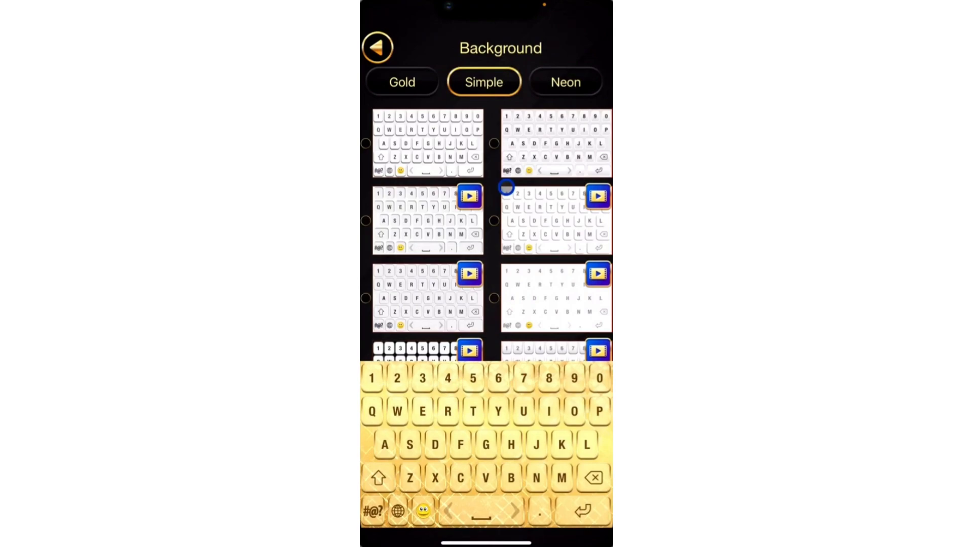
pyautogui.click(377, 48)
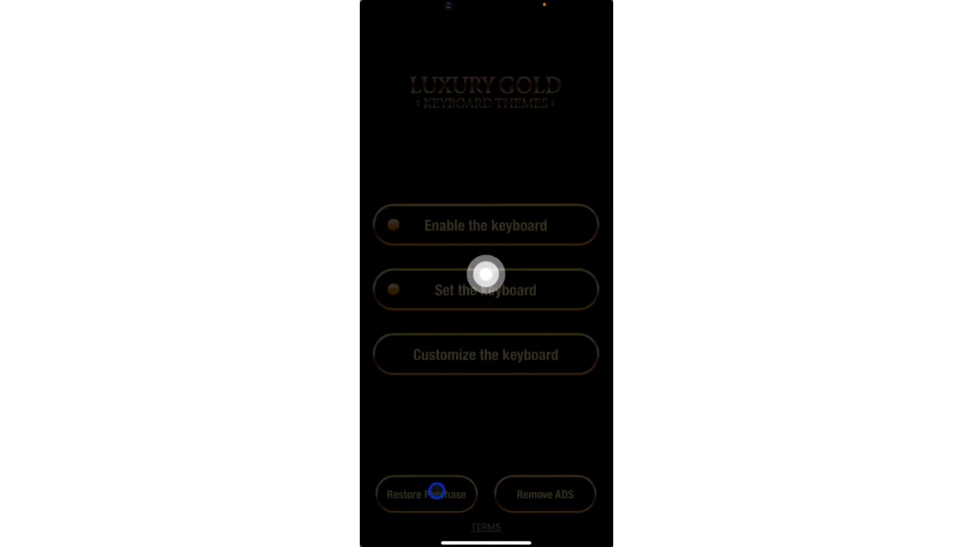
# - Bring up the Remove Ads purchase sheet and close it without paying
pyautogui.click(544, 495)
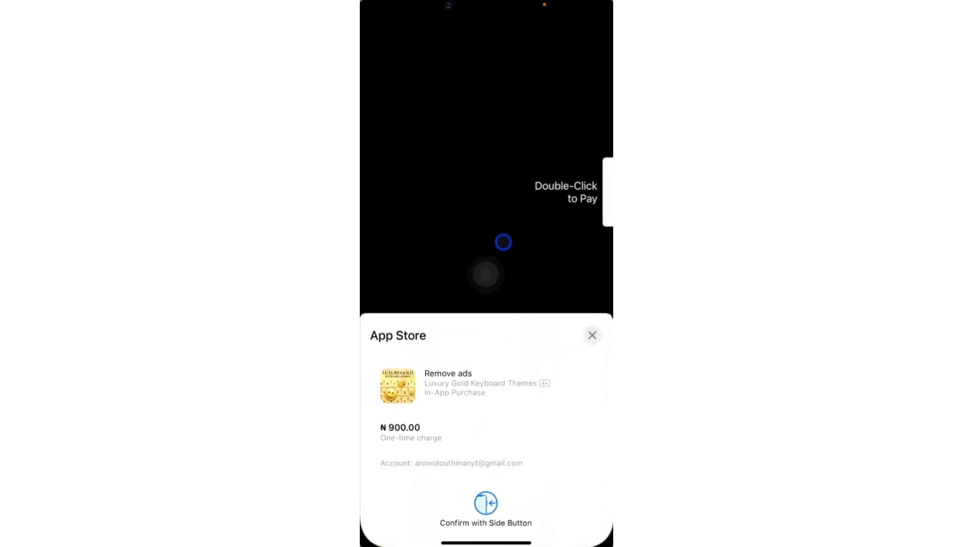
pyautogui.click(591, 336)
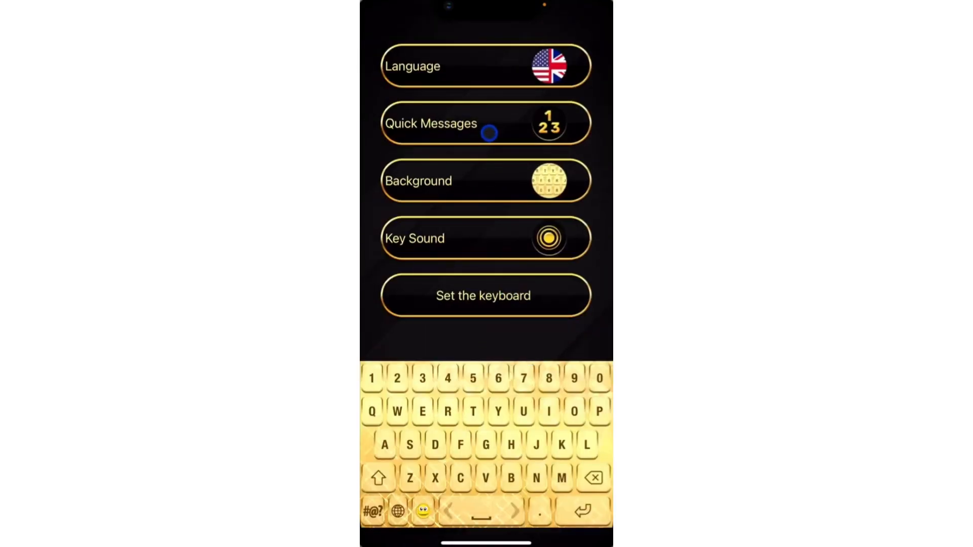
# - Apply the free second white Simple background in place of gold
pyautogui.click(486, 181)
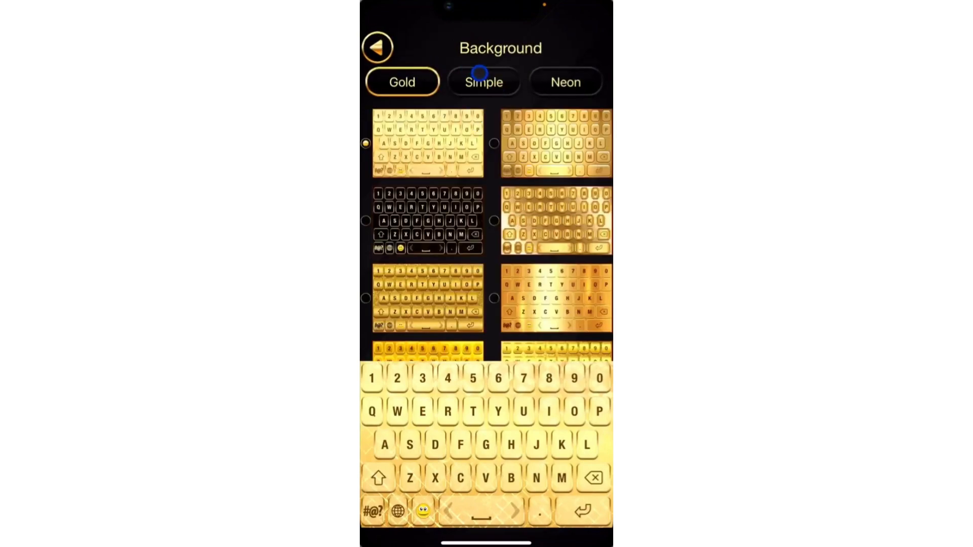
pyautogui.click(484, 81)
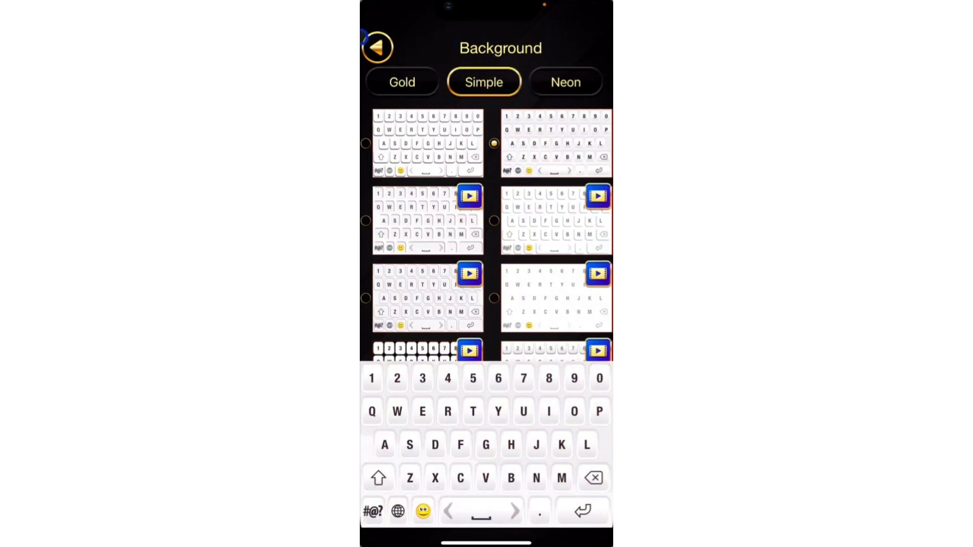
pyautogui.click(377, 48)
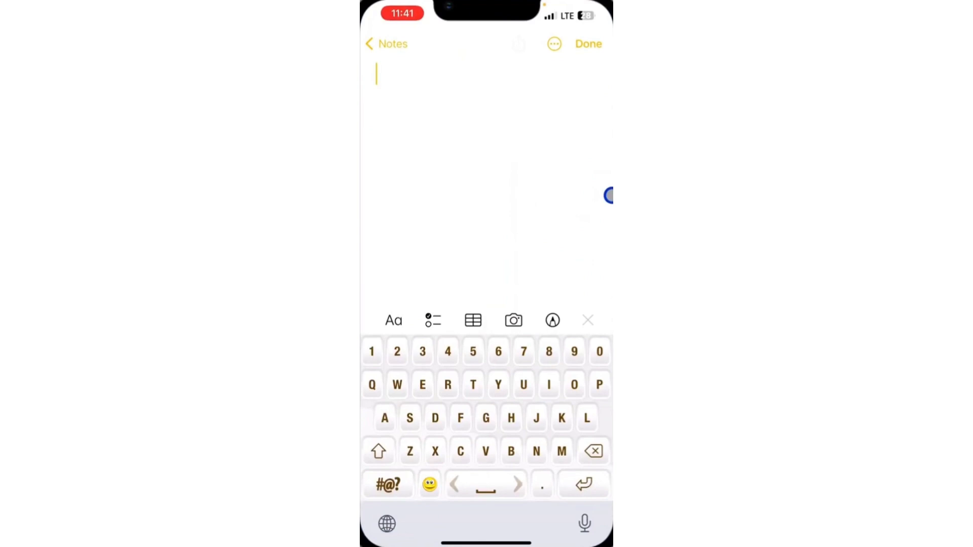
# - Type '53737' and 'dtfvgg' in a new note with the white keyboard, then cycle keyboards
pyautogui.write('537374756')
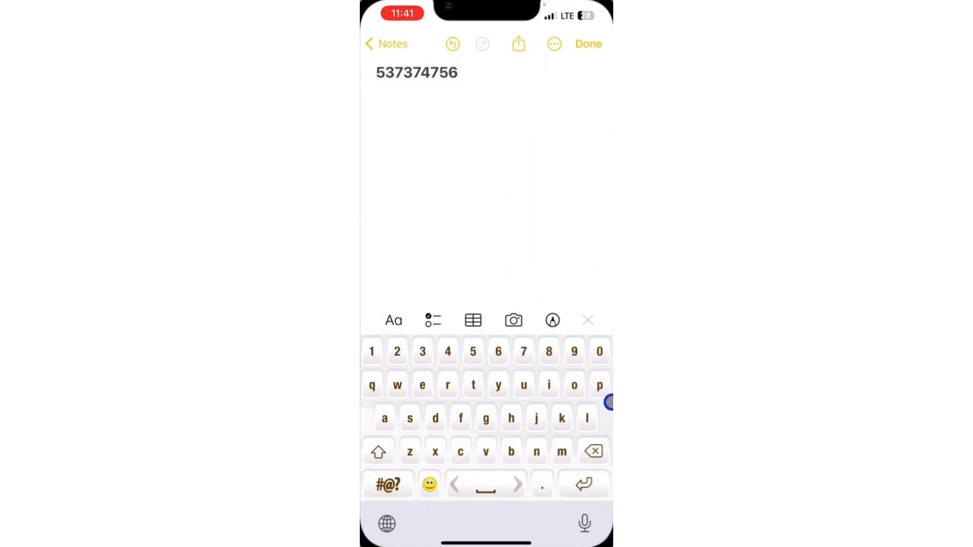
pyautogui.write('dtfvgg')
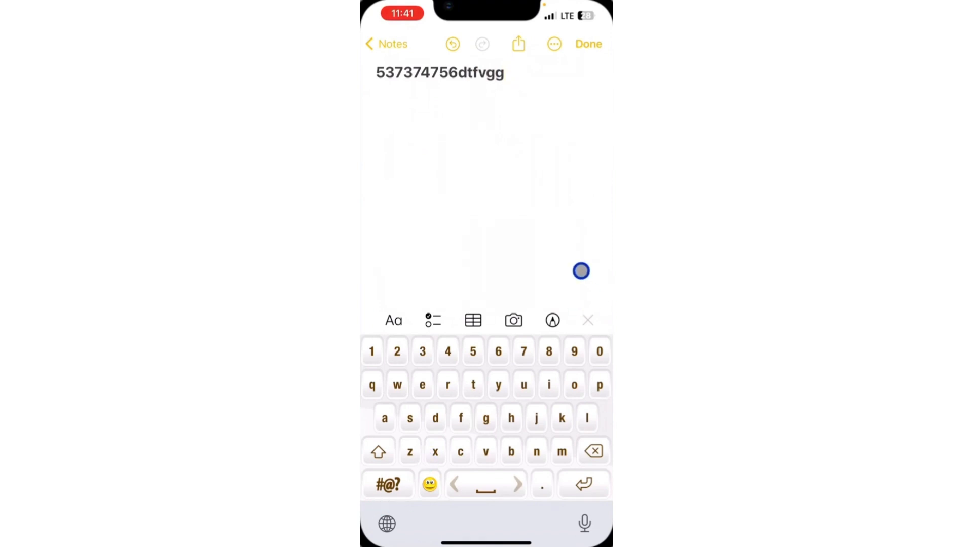
pyautogui.click(387, 523)
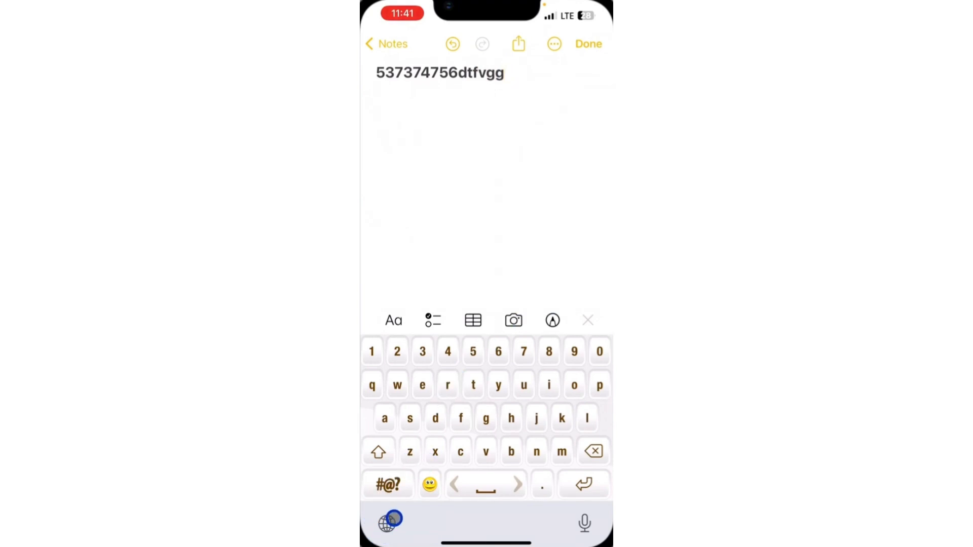